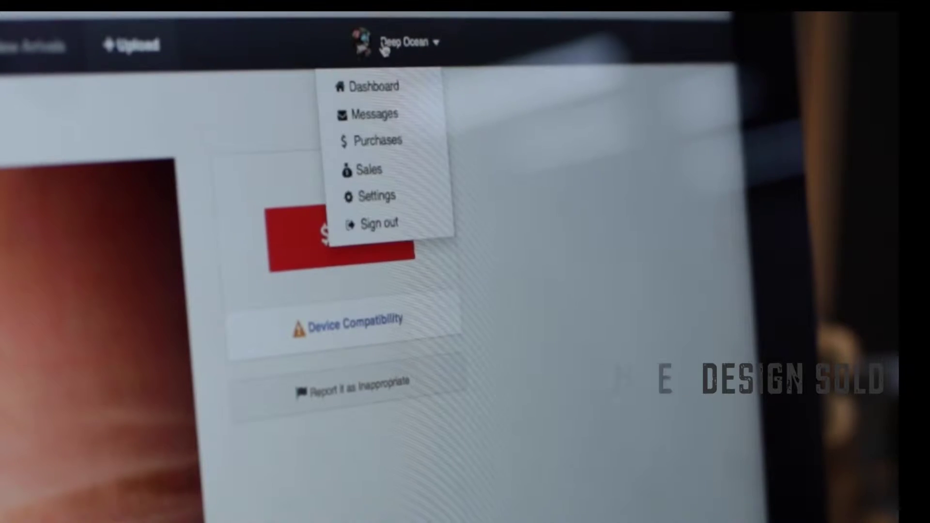
Go to the account's Sales page, showing 1 design sold and $2.09 earned this cycle
click(366, 170)
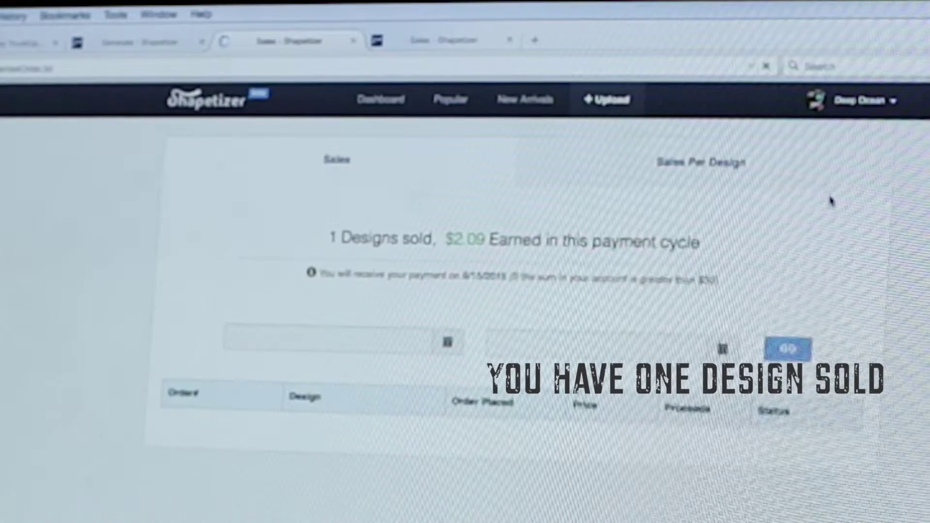